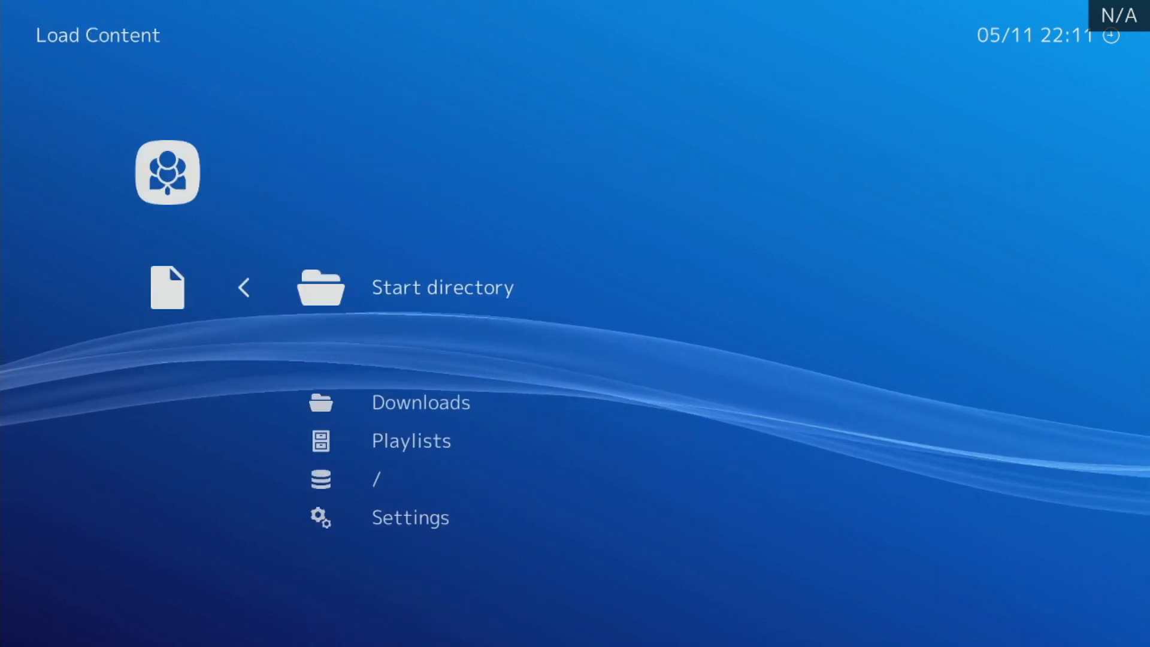
- Open the Start directory in Load Content to browse the /storage folder
{"action": "left_click", "coordinate": [376, 479]}
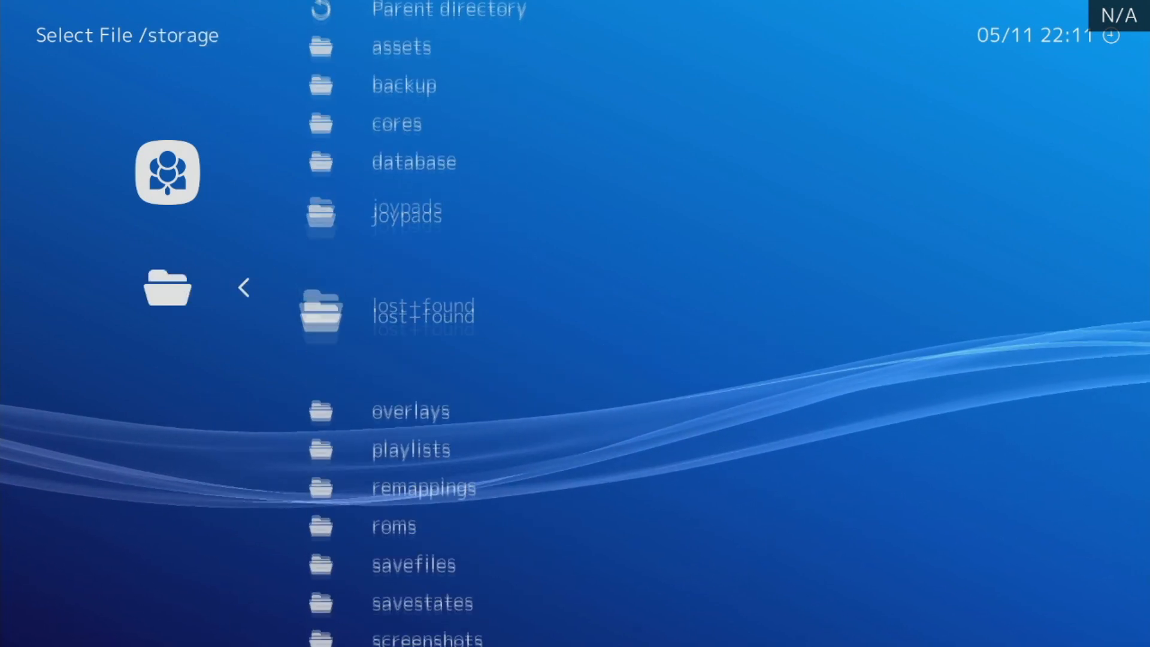
- Scroll the folder list to navigate into /storage/roms/MISC on the USB drive
{"action": "scroll", "scroll_direction": "down", "scroll_amount": 3}
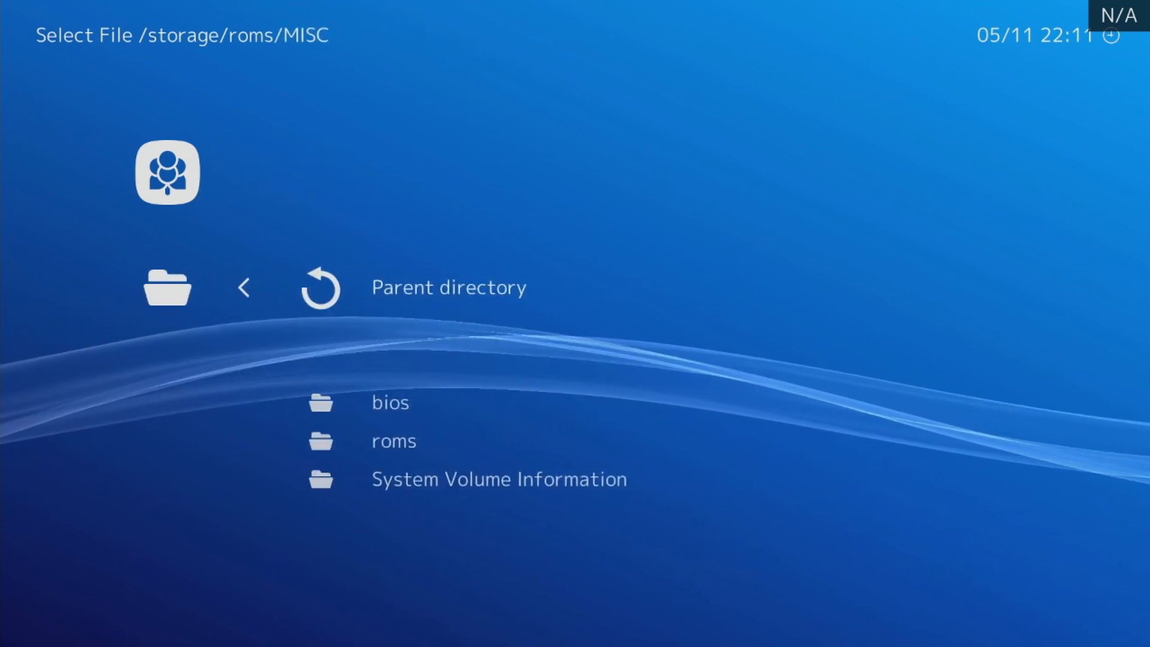
- Open the roms folder, then dreamcast, to reach Power Stone 2 (US)[RDC].cdi
{"action": "left_click", "coordinate": [448, 287]}
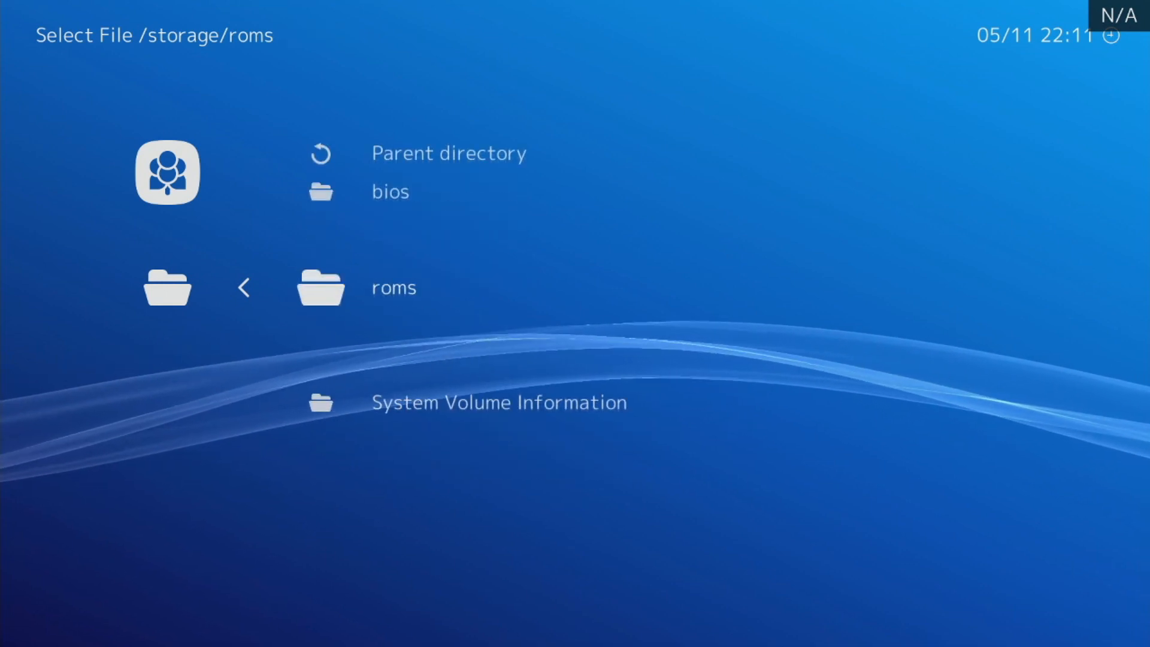
{"action": "left_click", "coordinate": [393, 287]}
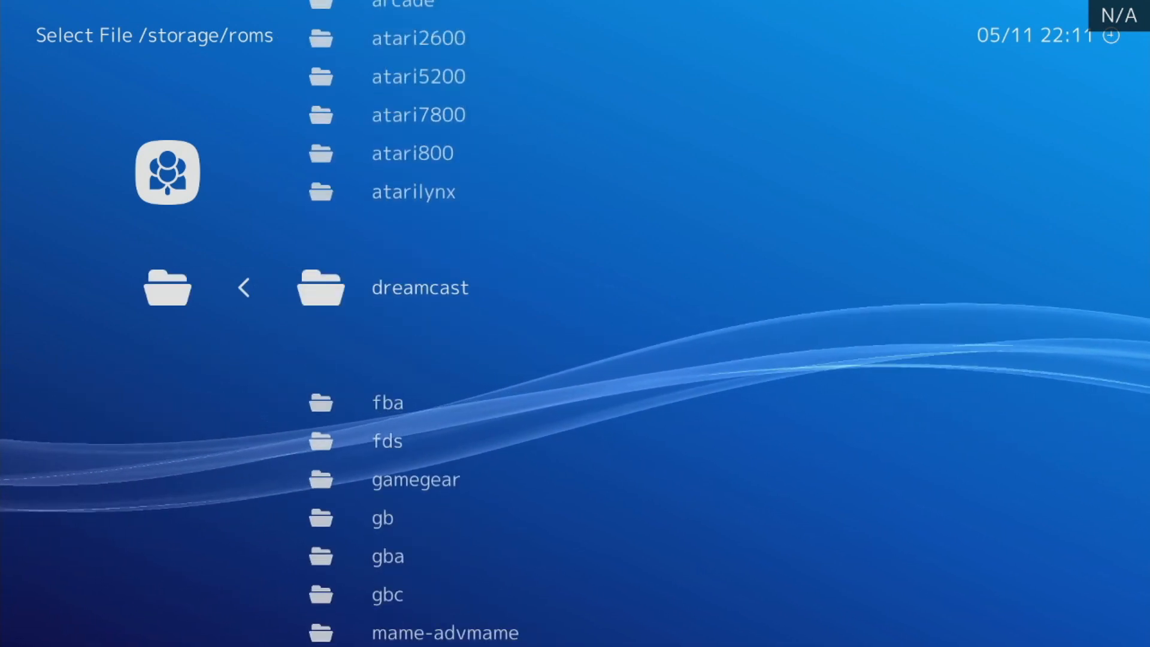
{"action": "left_click", "coordinate": [420, 286]}
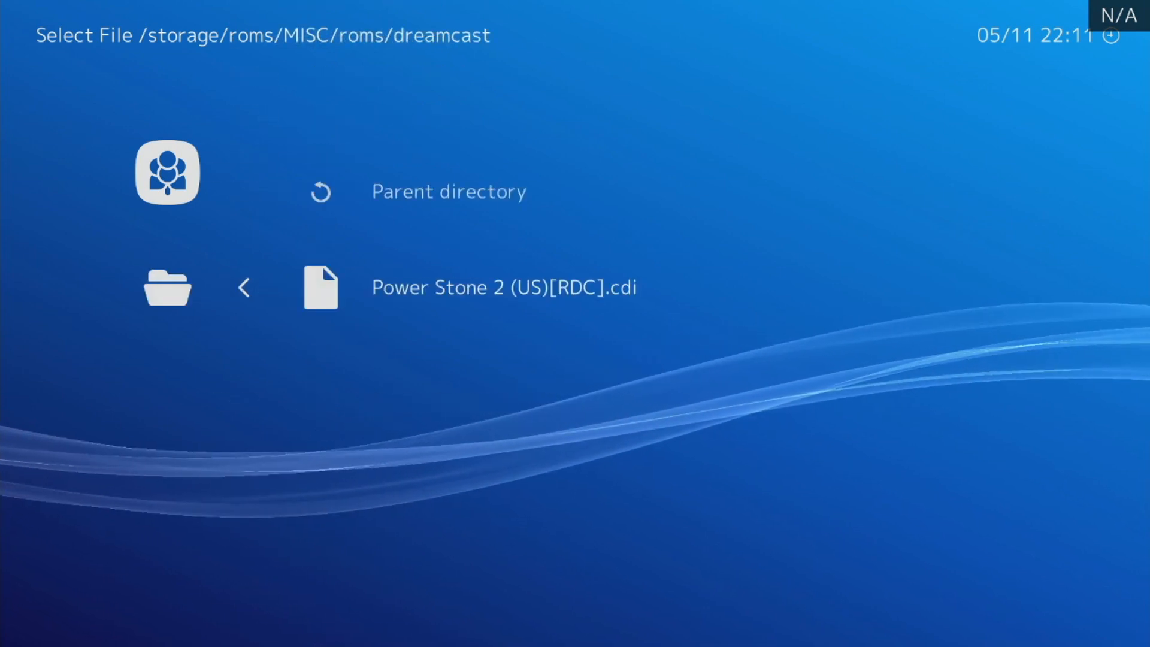